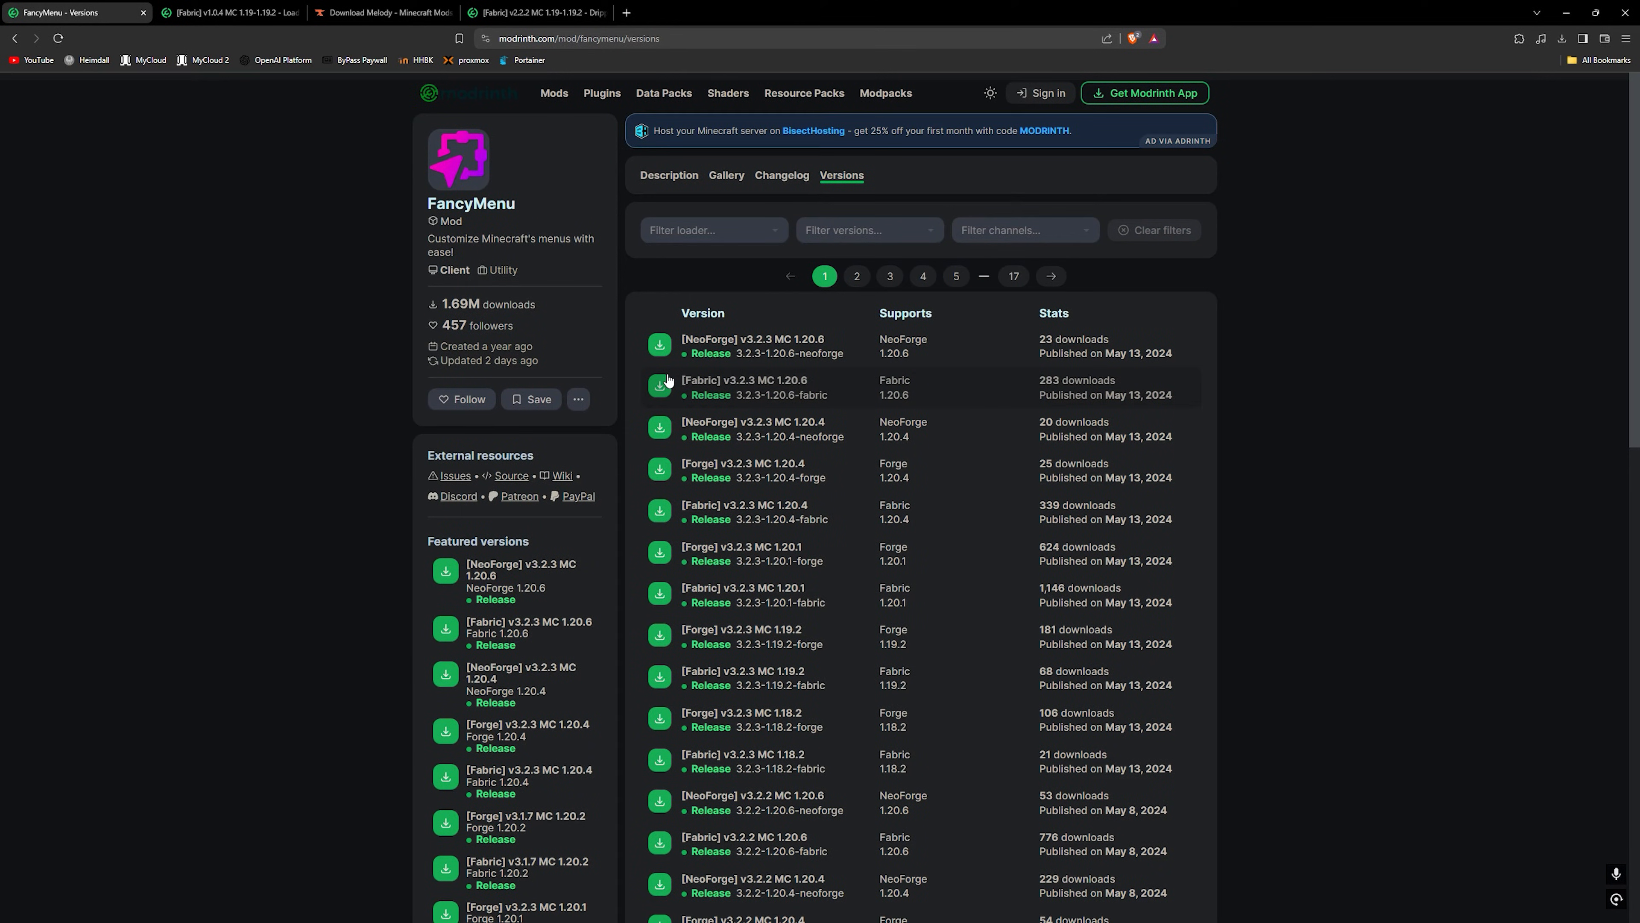
pyautogui.moveTo(659, 385)
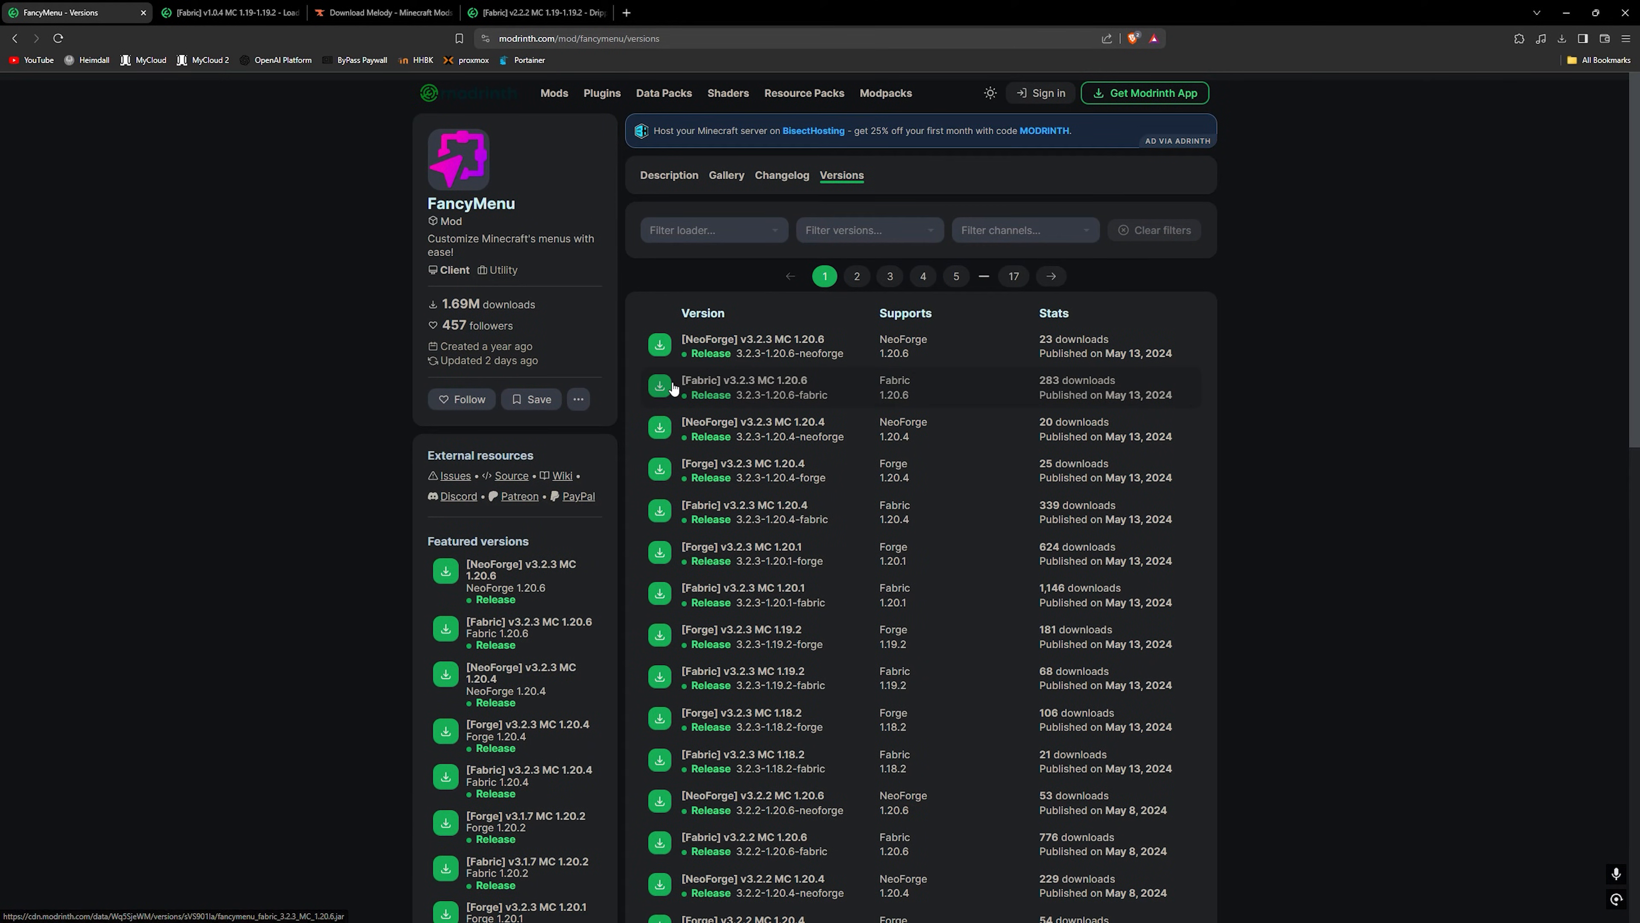
pyautogui.moveTo(678, 381)
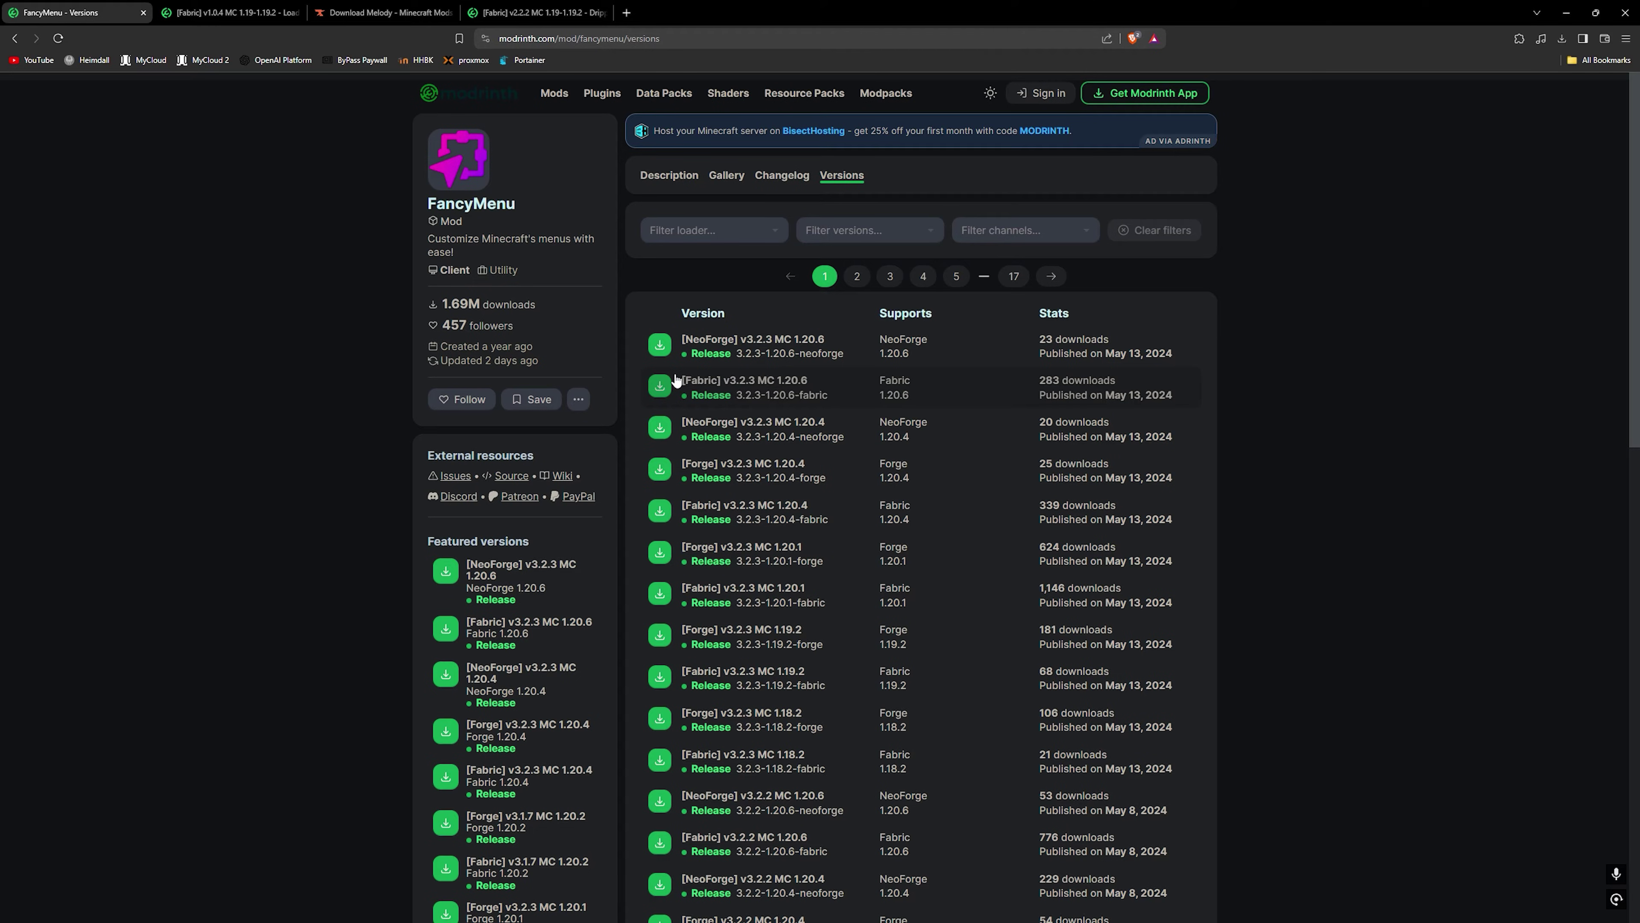
pyautogui.moveTo(669, 377)
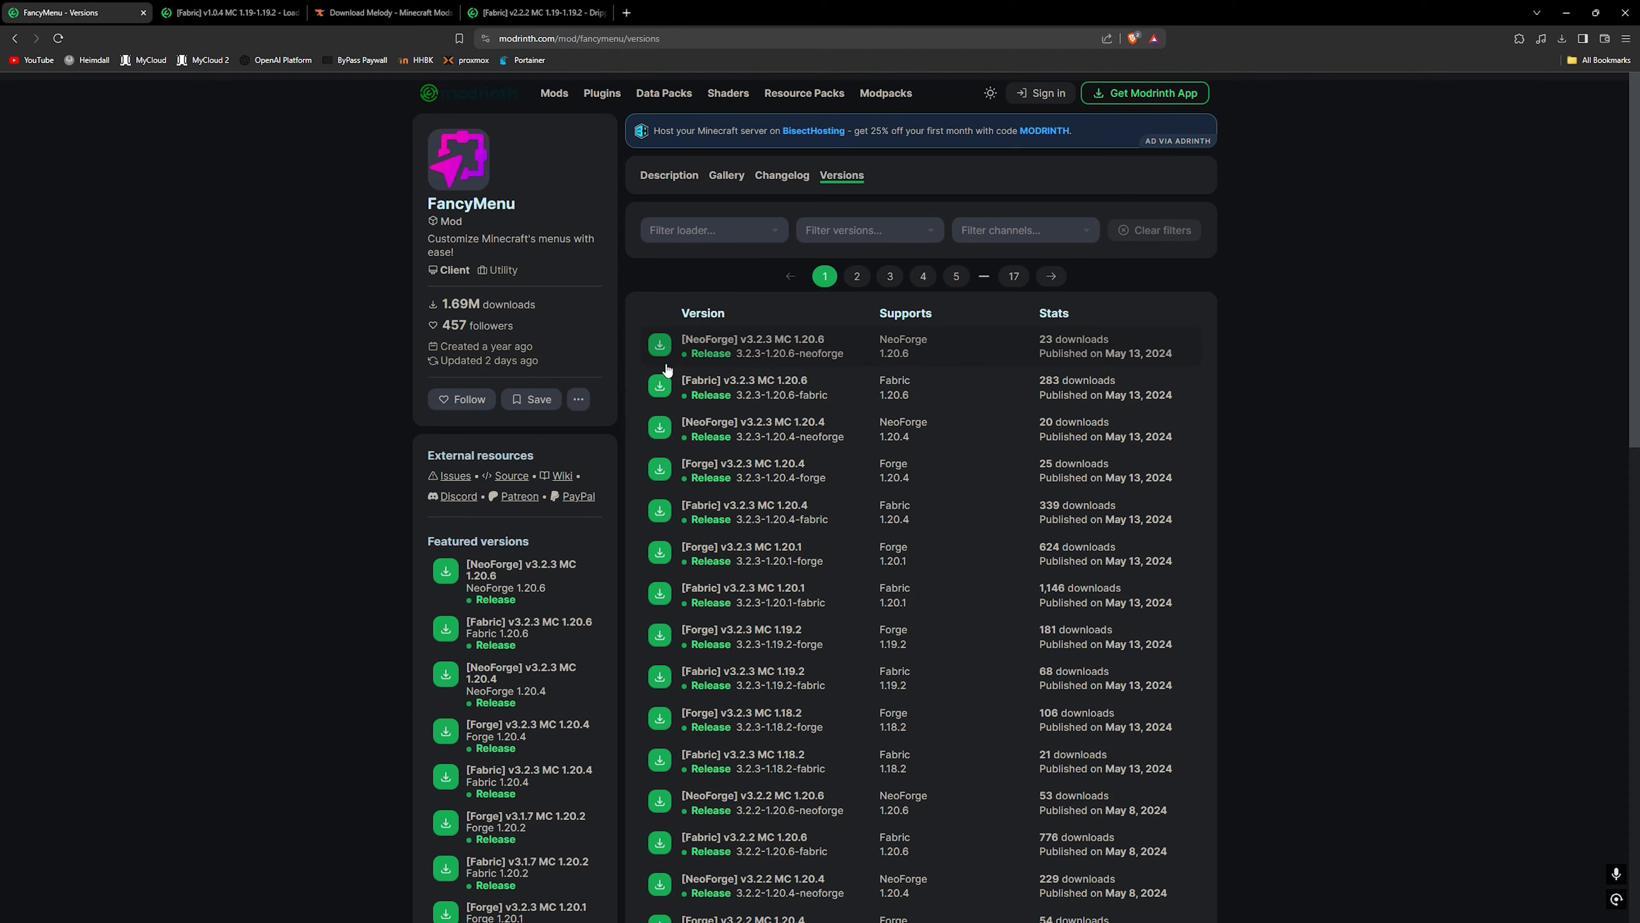
pyautogui.moveTo(689, 238)
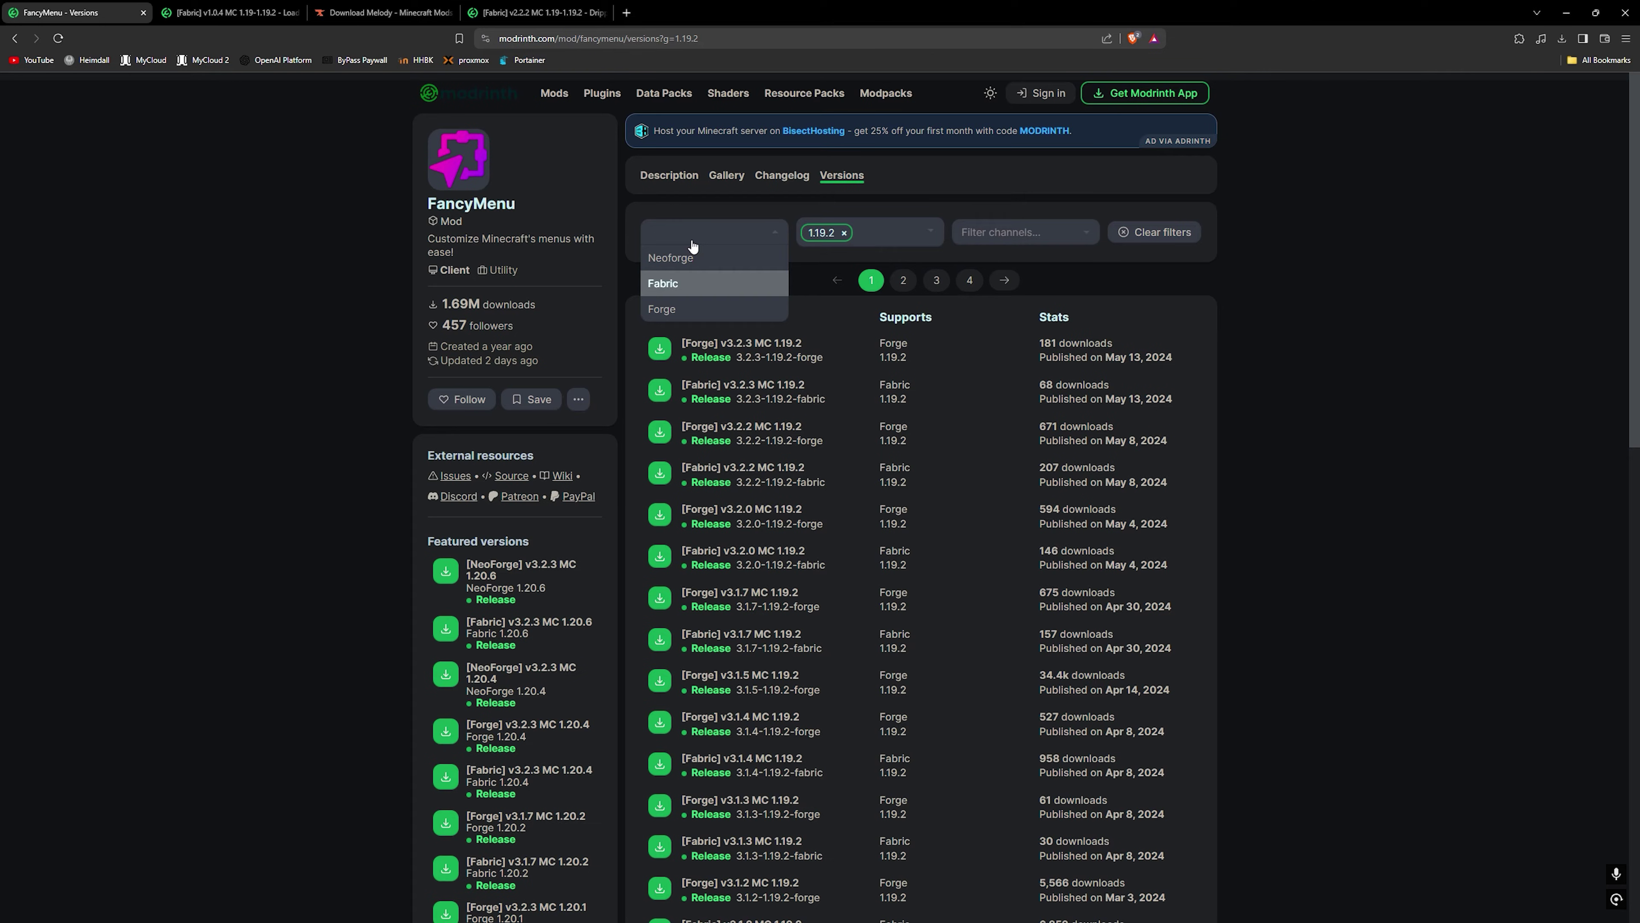
# Limit the FancyMenu versions to the Fabric loader and review the older 2023 releases
pyautogui.click(663, 283)
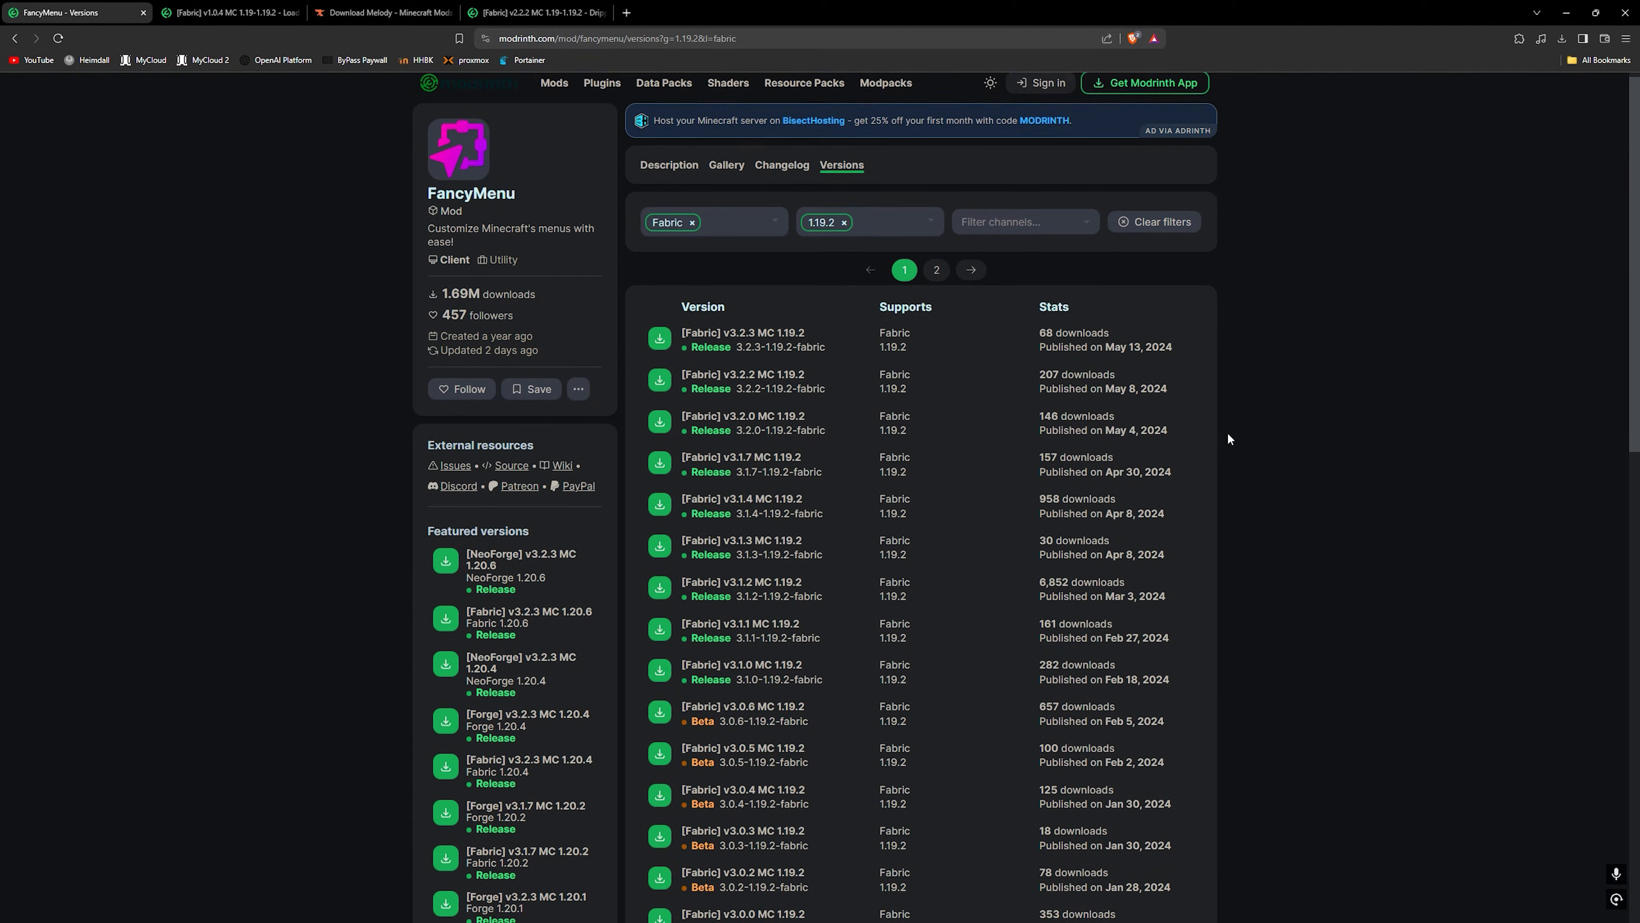
pyautogui.scroll(-3)
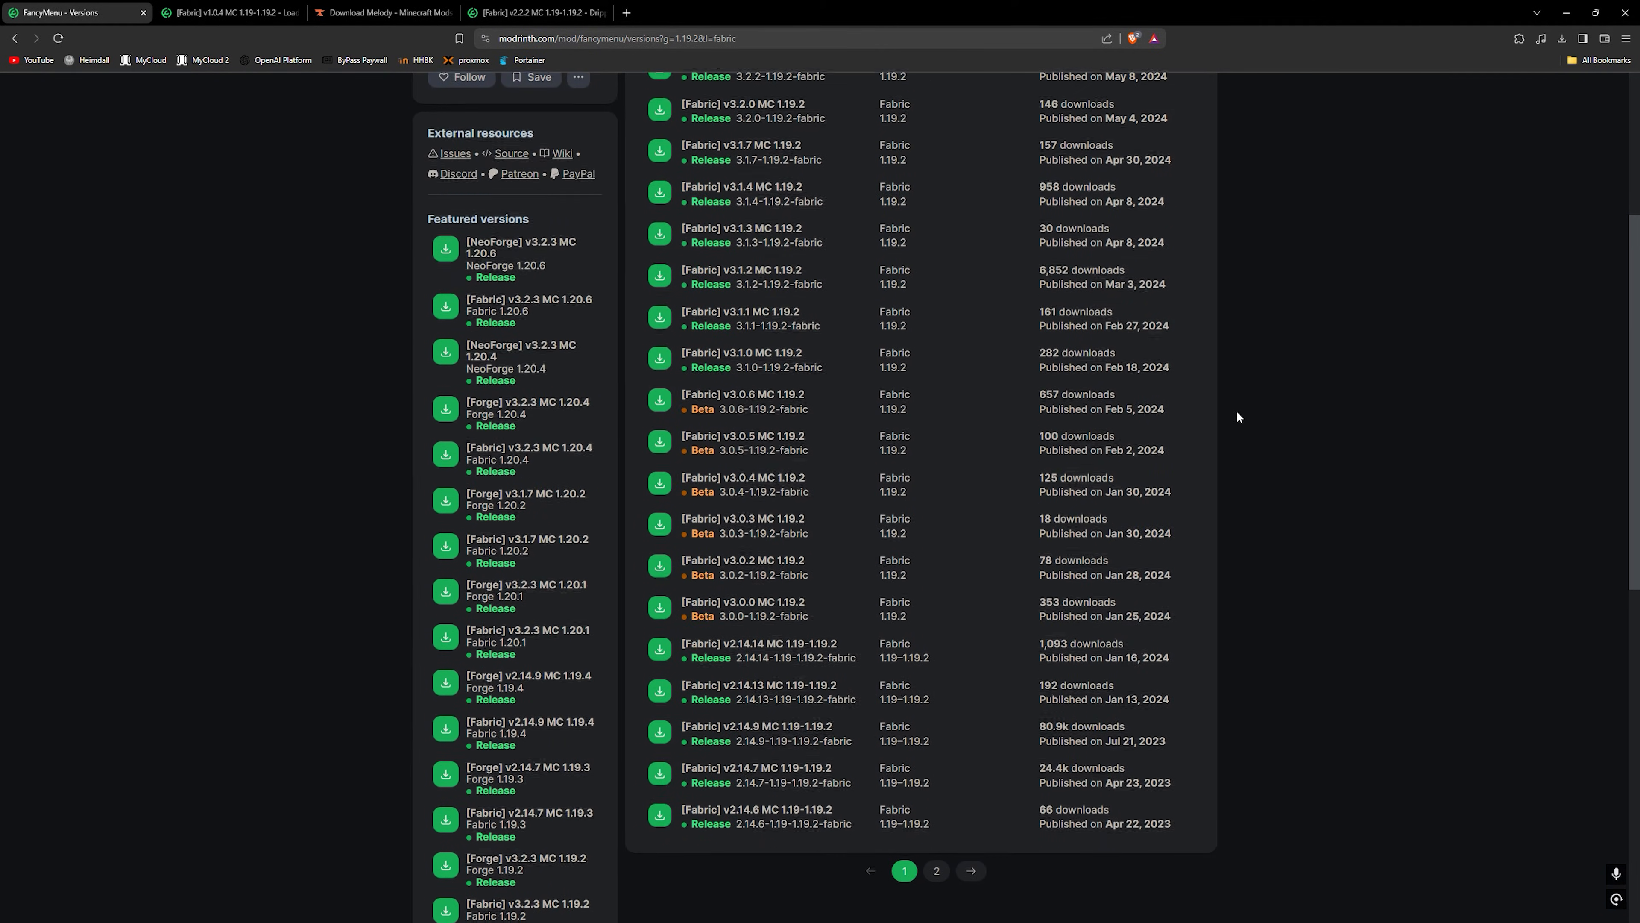
pyautogui.scroll(-3)
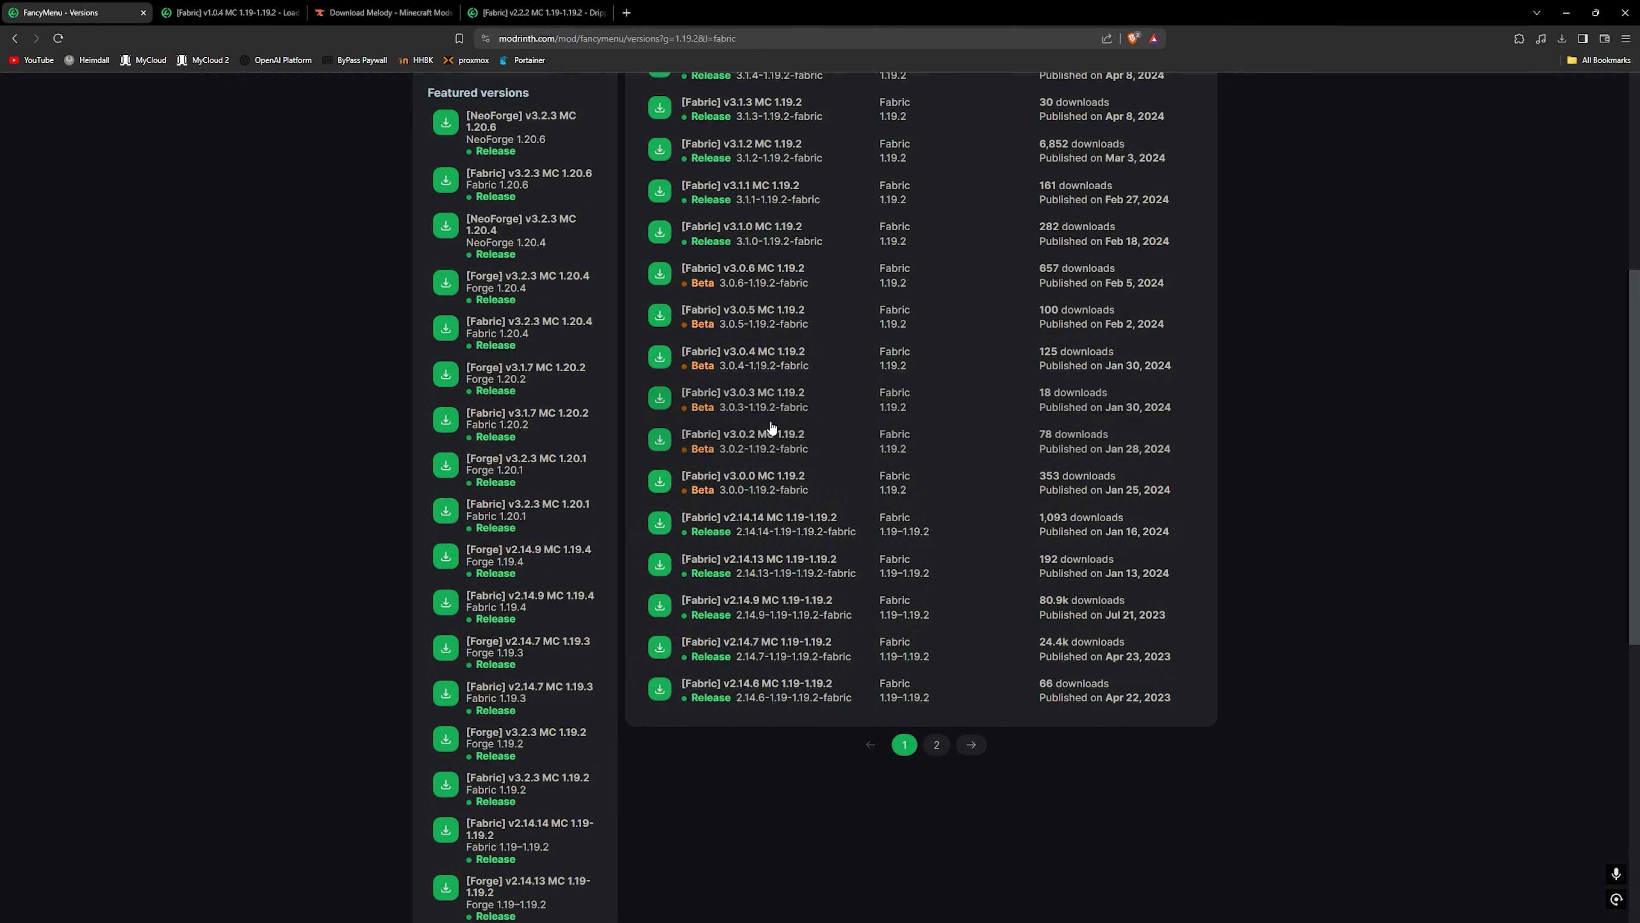
pyautogui.moveTo(749, 439)
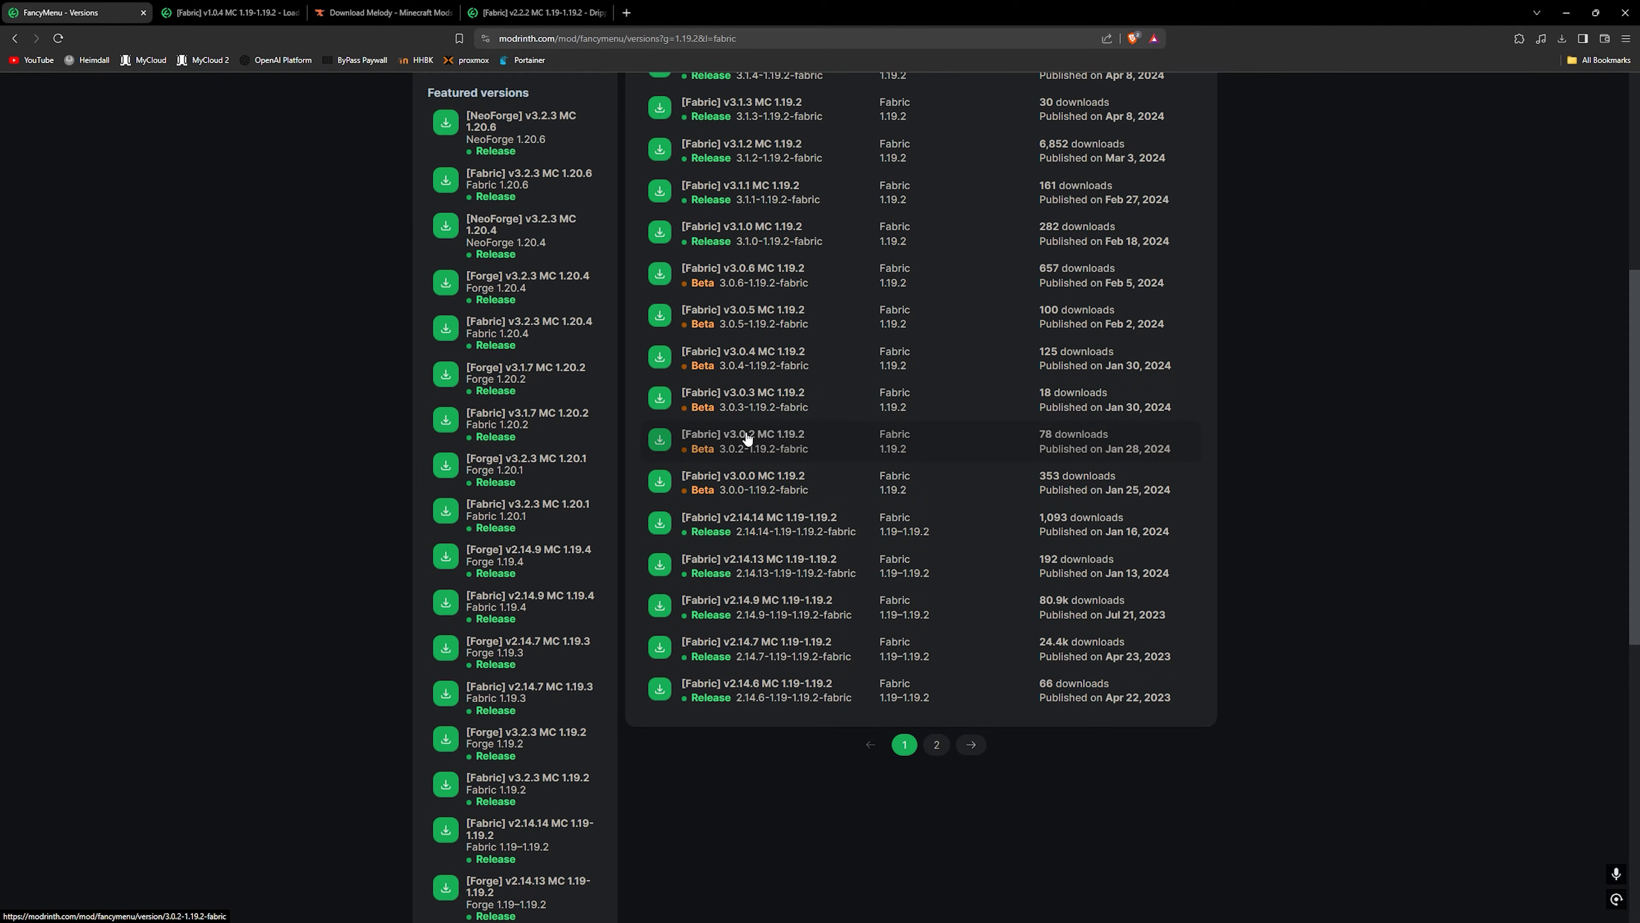
pyautogui.moveTo(904, 545)
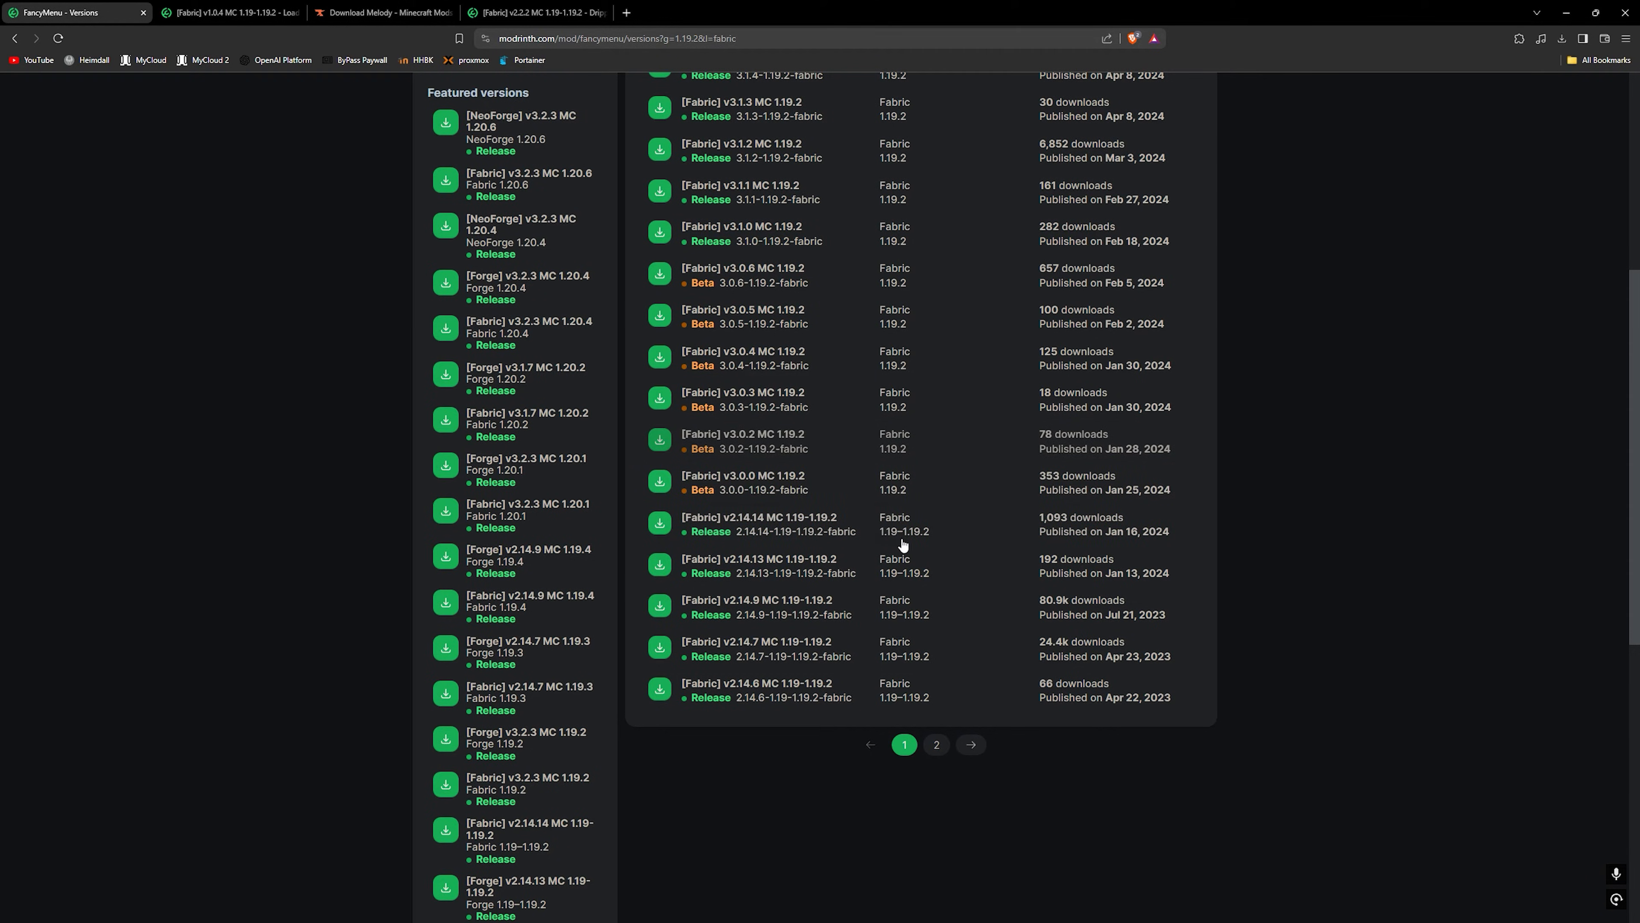
pyautogui.moveTo(961, 540)
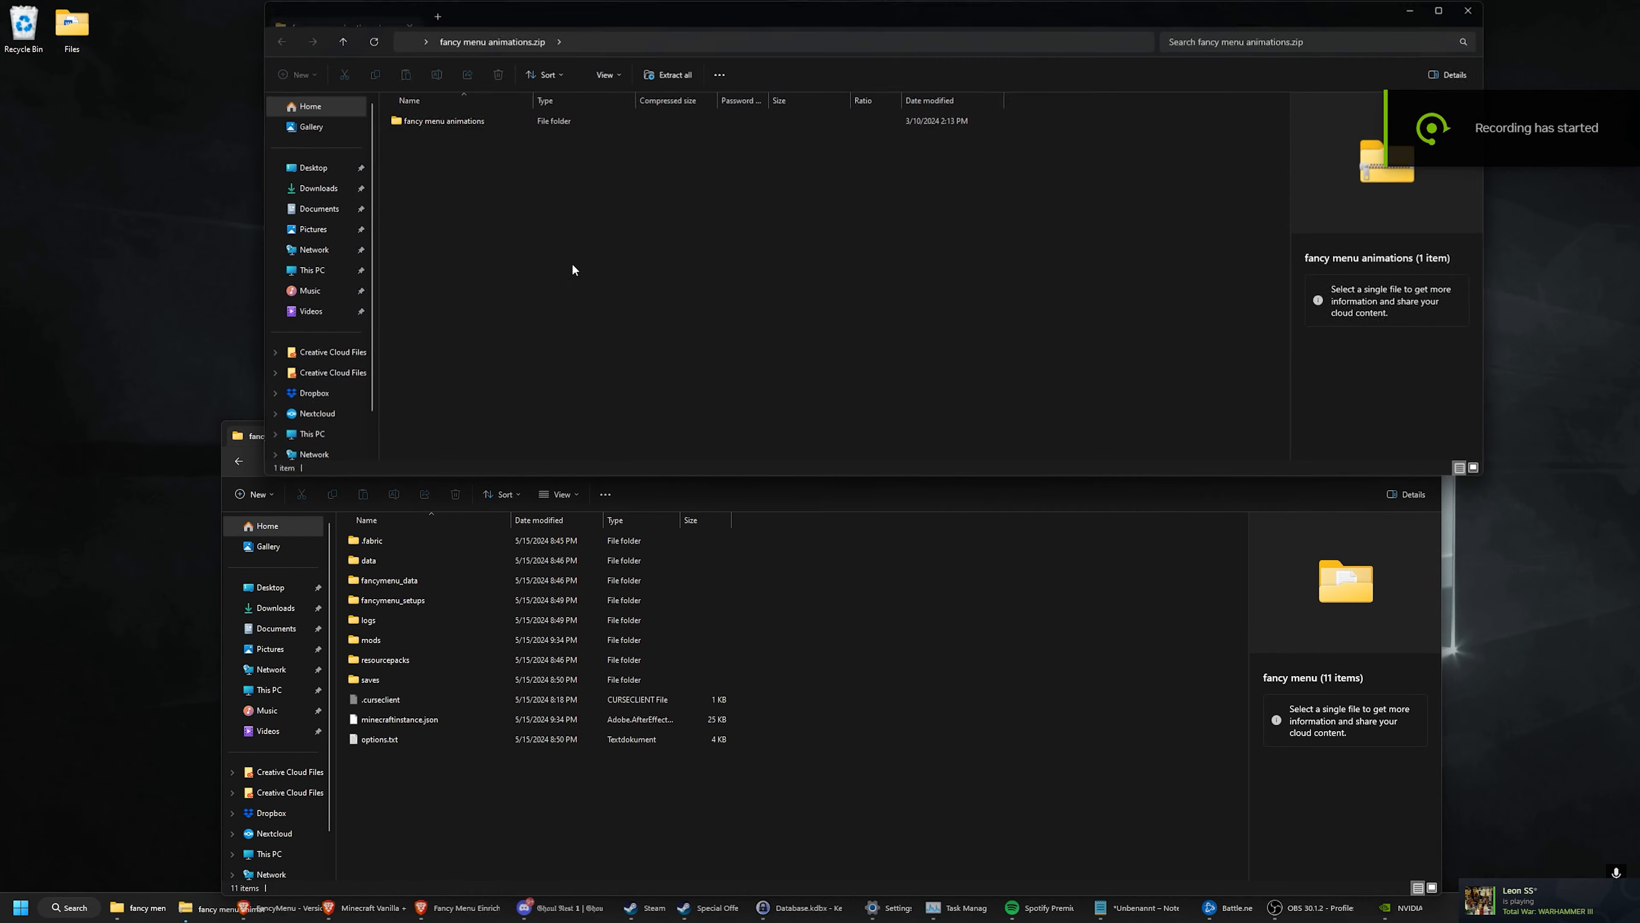
# Copy the config and resources folders from the animations archive into the fancy menu folder
pyautogui.doubleClick(442, 121)
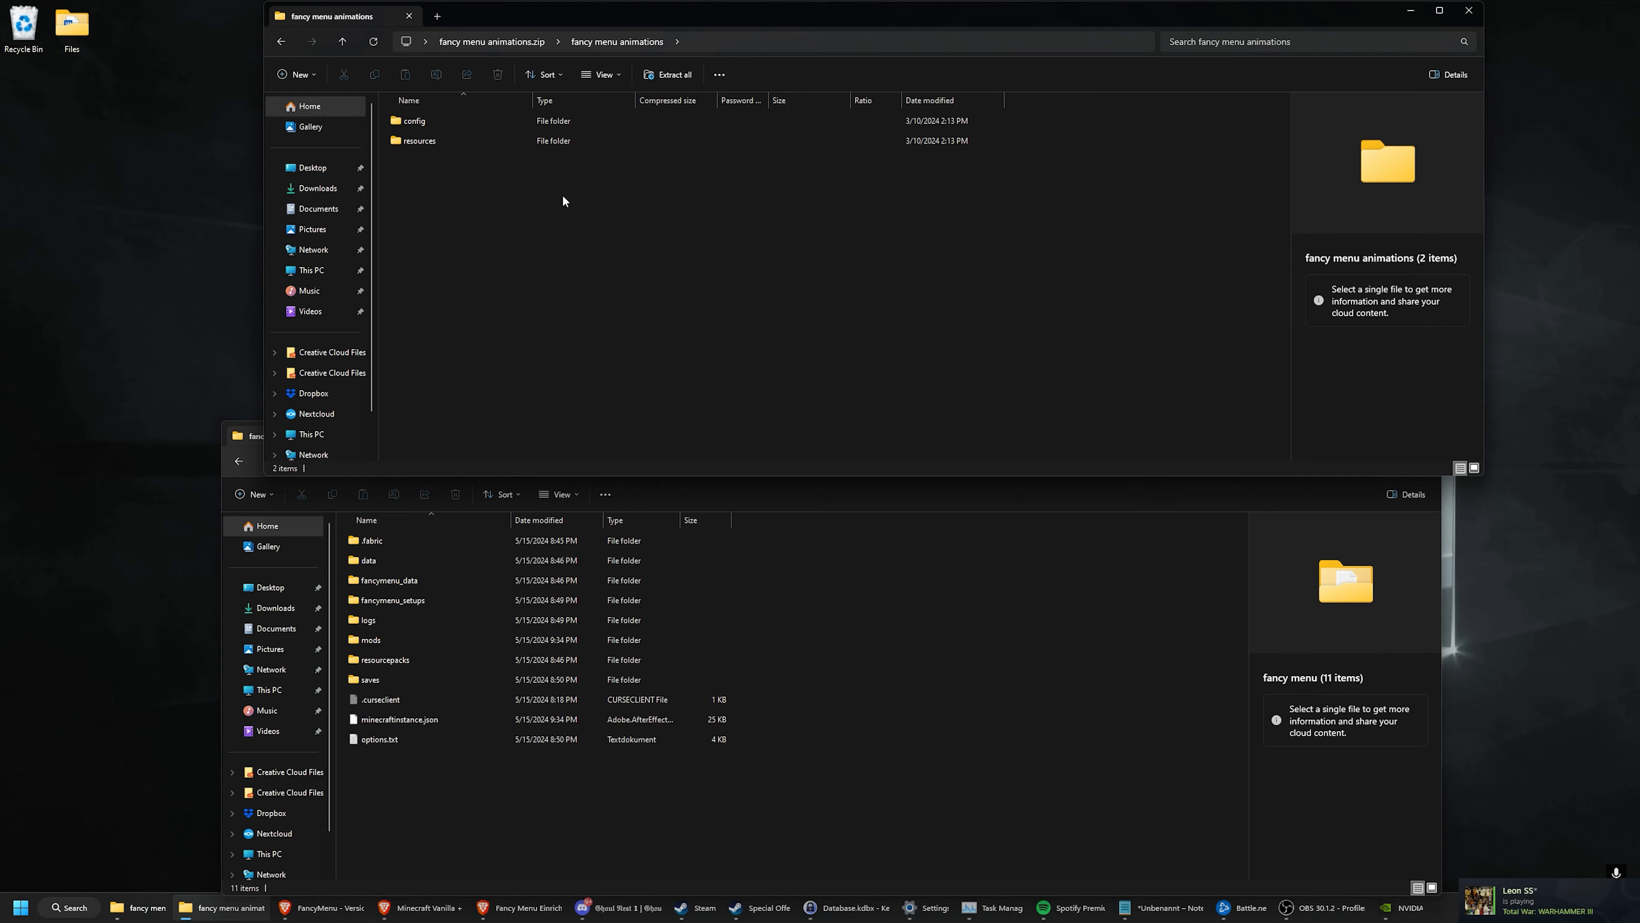
pyautogui.moveTo(418, 131); pyautogui.dragTo(860, 586)
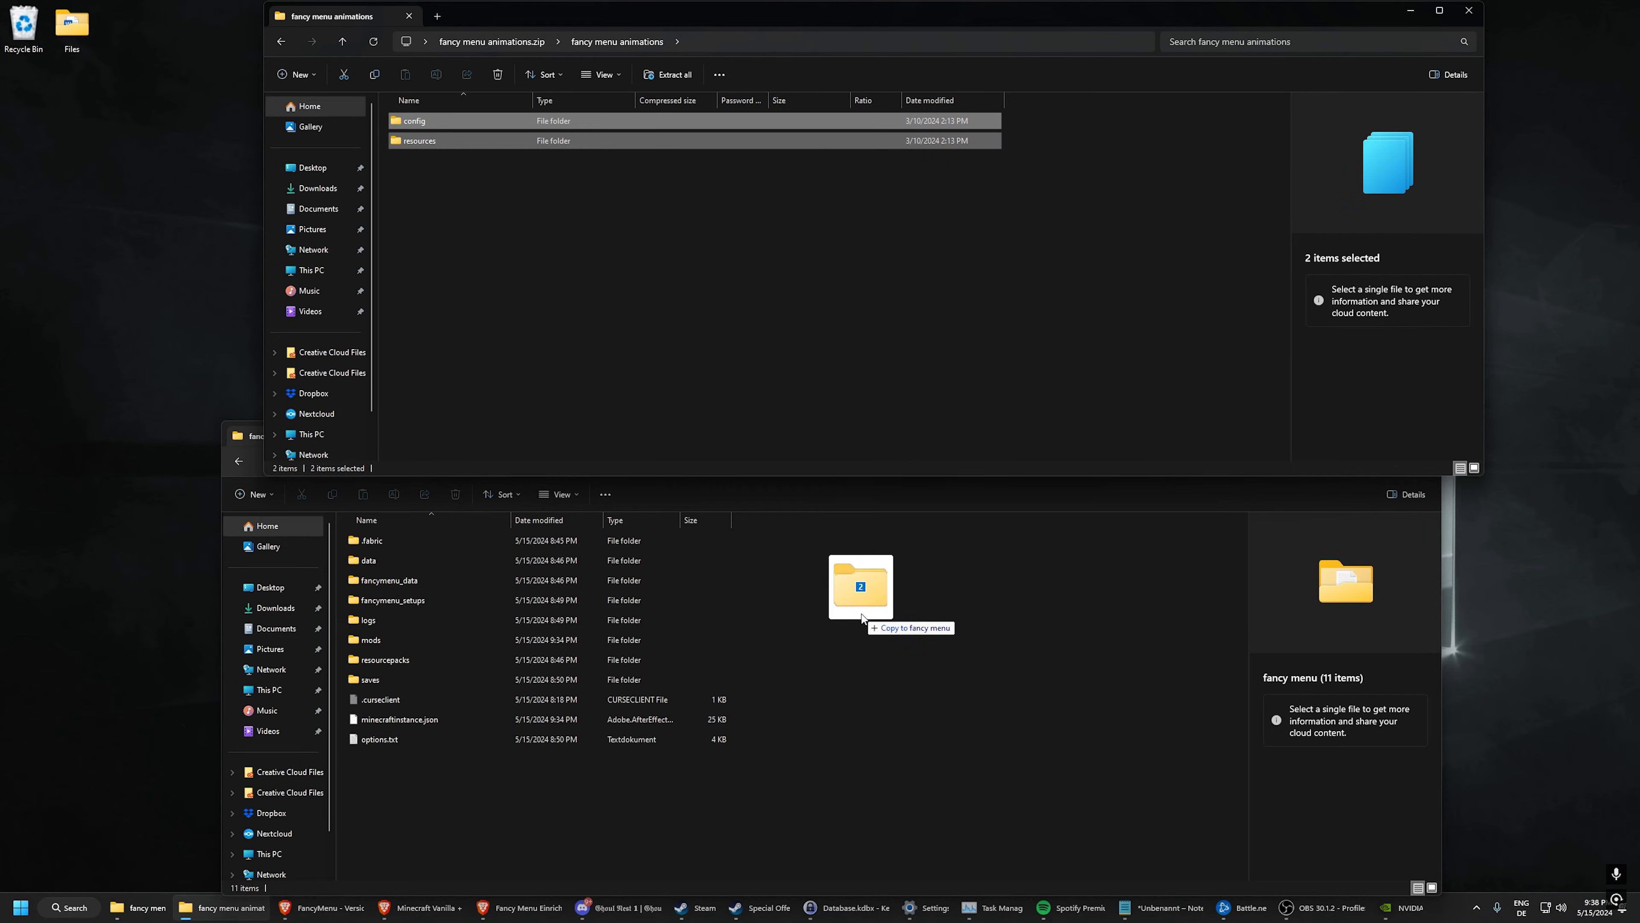